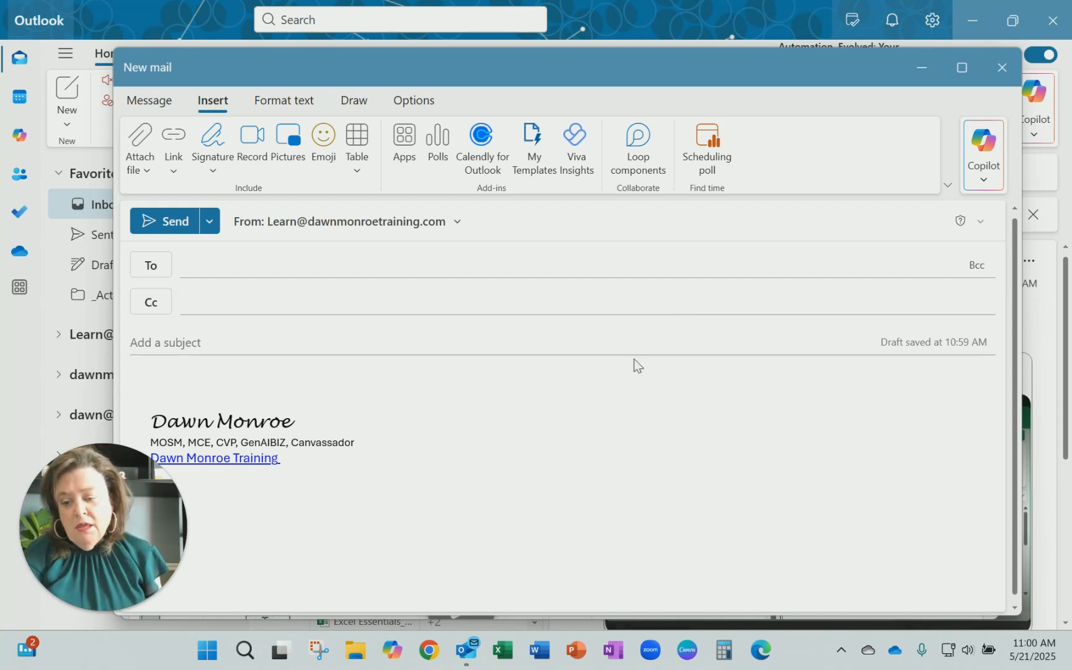
mouse_move(252, 141)
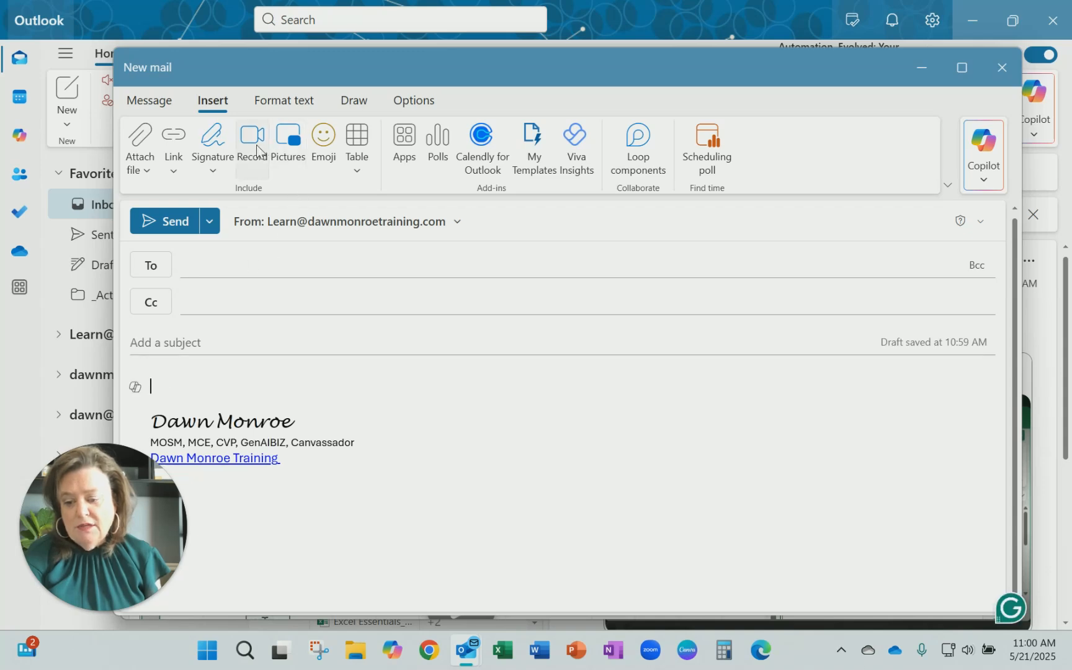
Start an Insert > Record screen recording with camera and microphone access allowed, then close the recording panel.
left_click(252, 141)
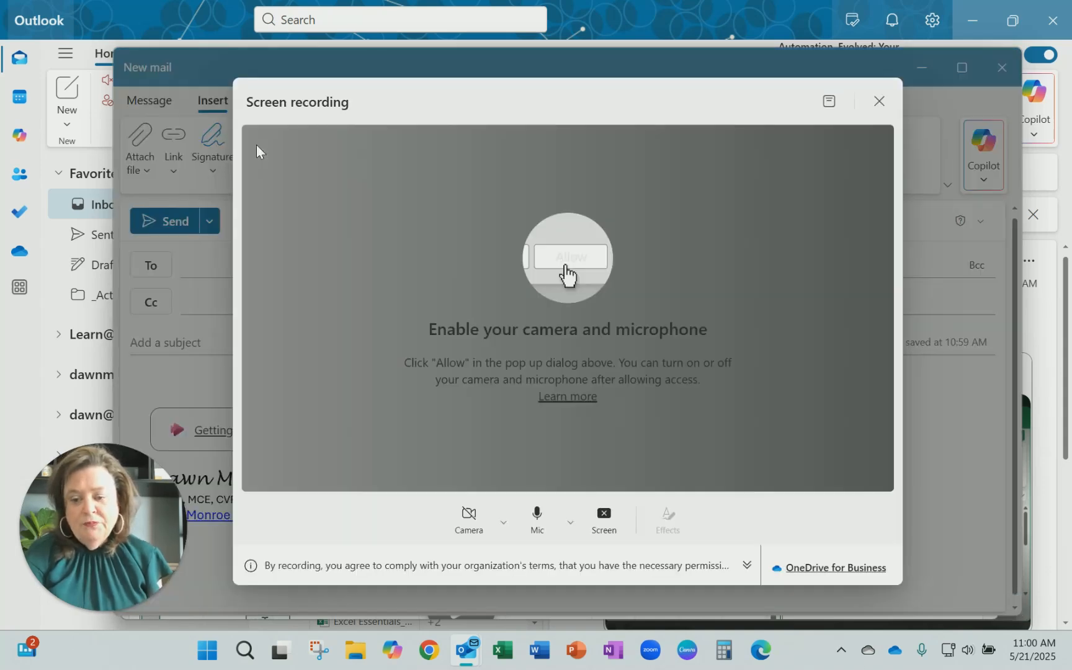
left_click(566, 257)
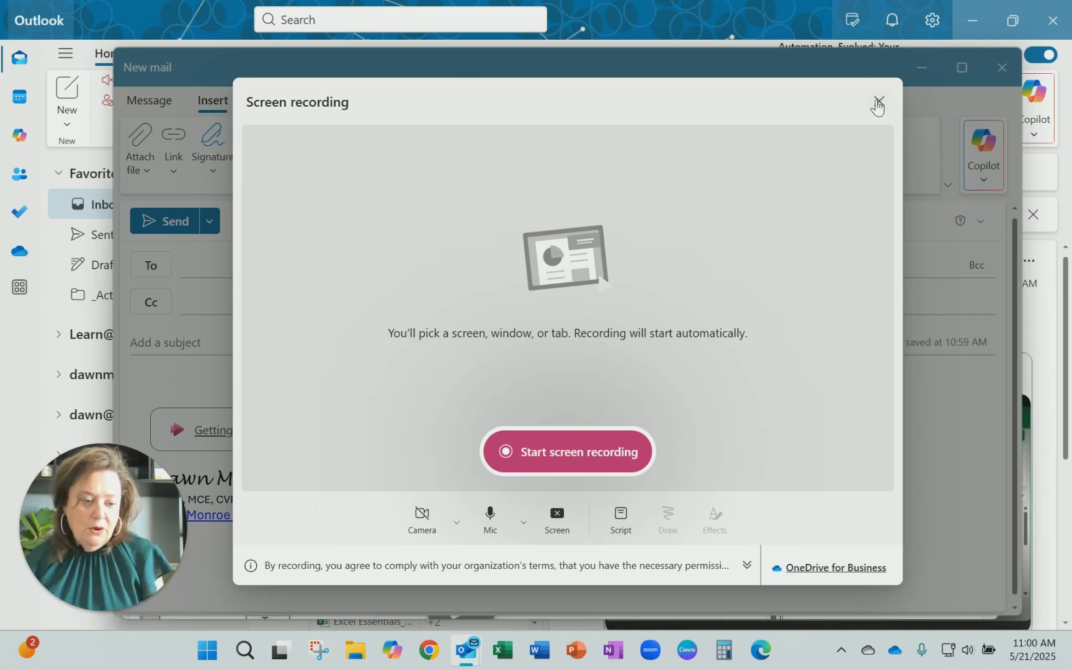
left_click(879, 105)
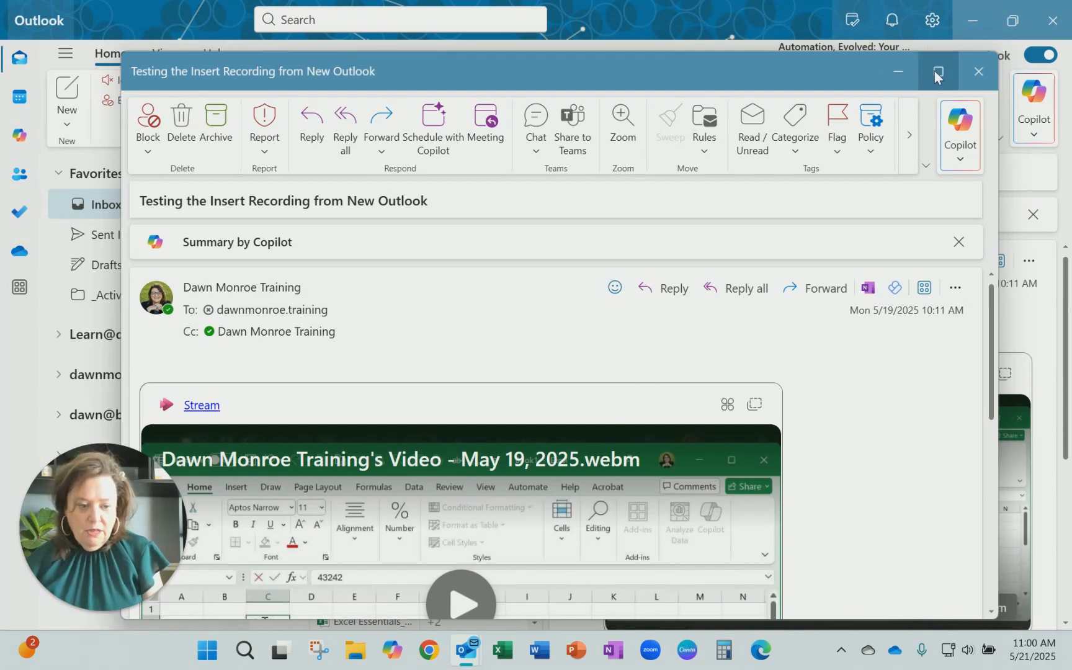
Maximize the received 'Testing the Insert Recording from New Outlook' email to view its embedded Stream video.
left_click(936, 71)
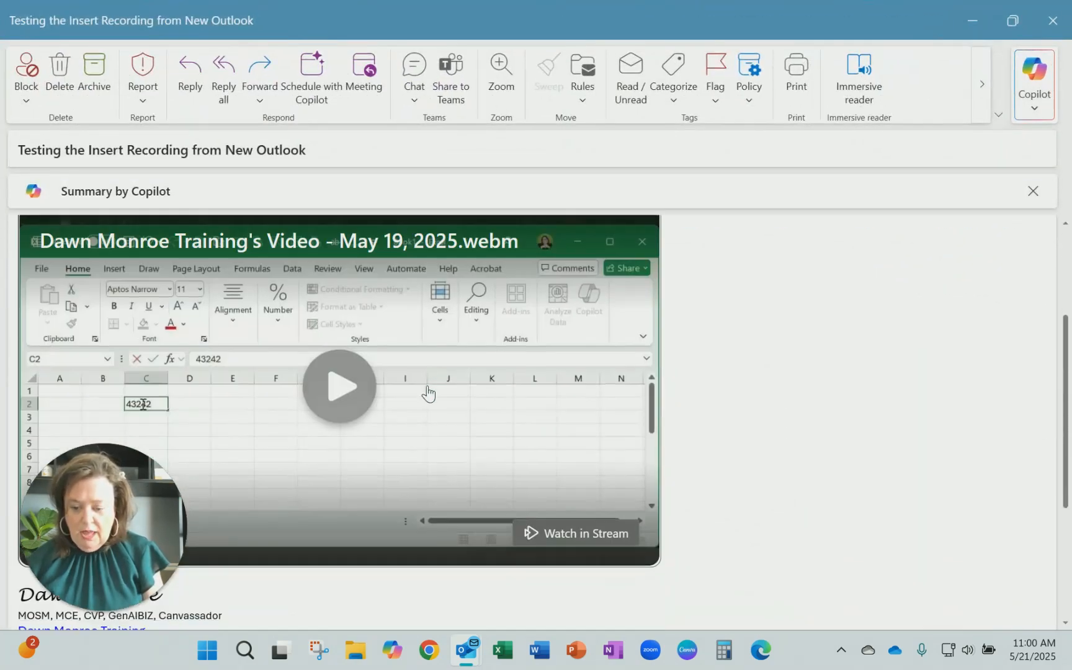